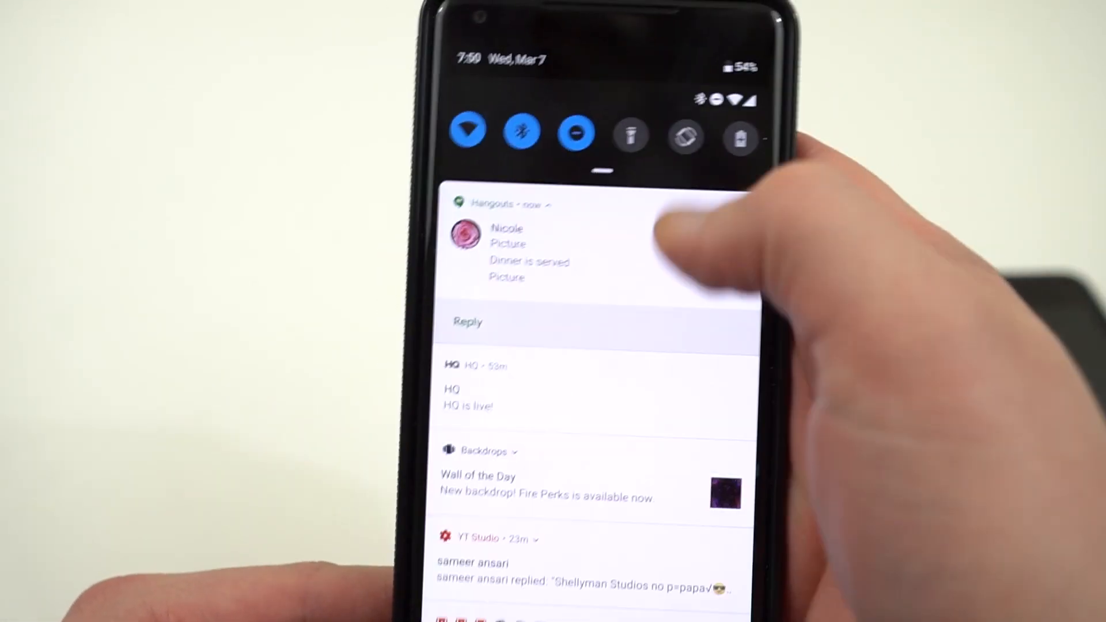
# - Scroll the notification shade and expand the Backdrops 'Wall of the Day' notification with its wallpaper image
pyautogui.scroll(-3)
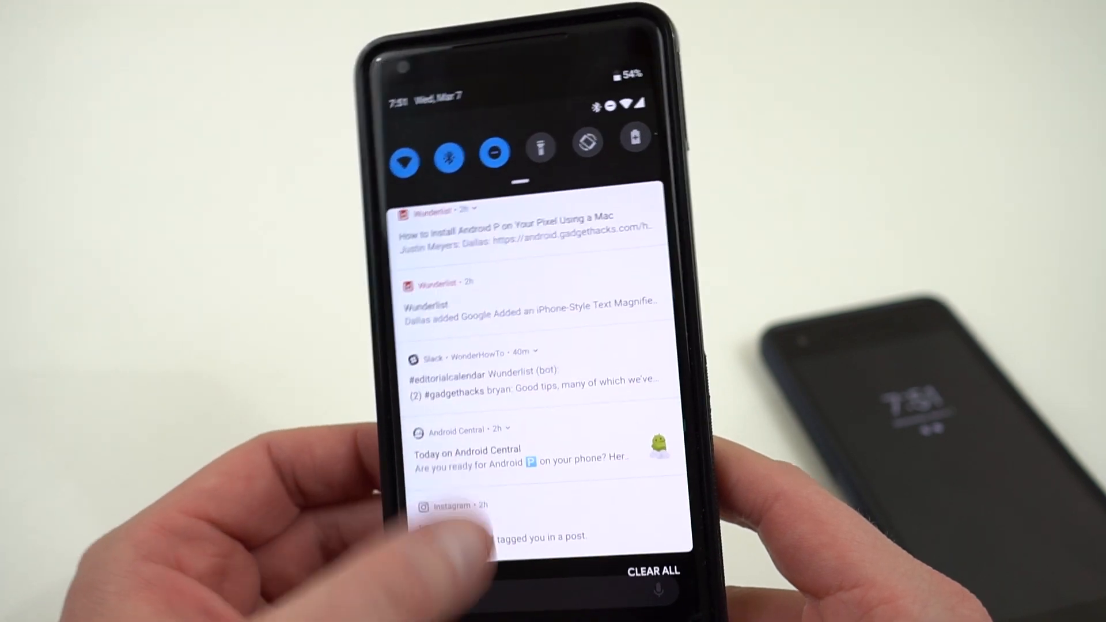
pyautogui.scroll(-3)
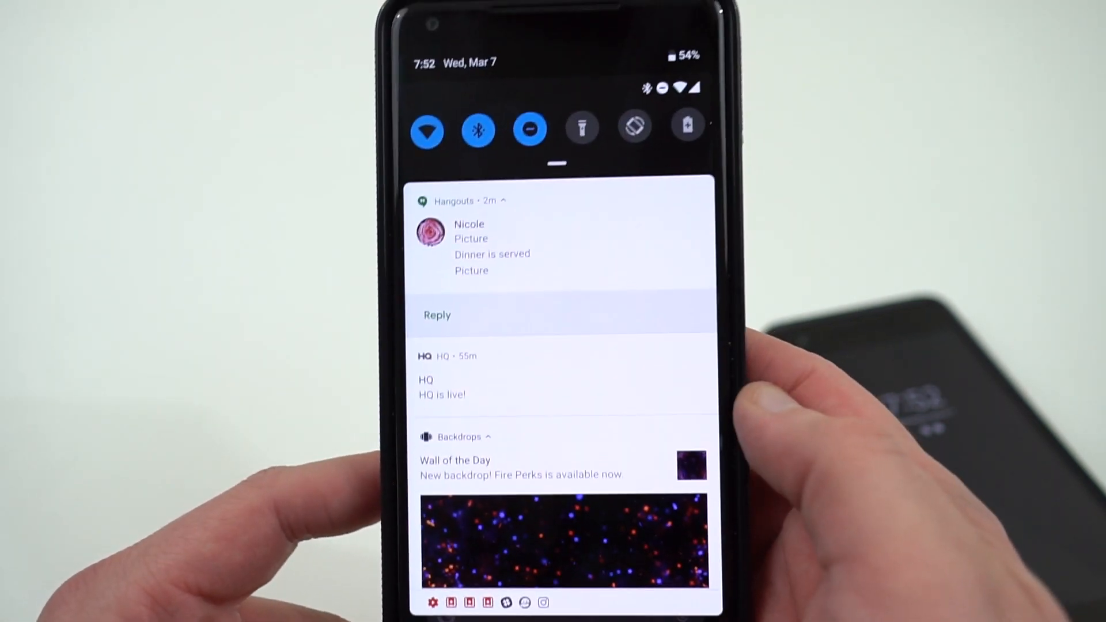
pyautogui.scroll(-3)
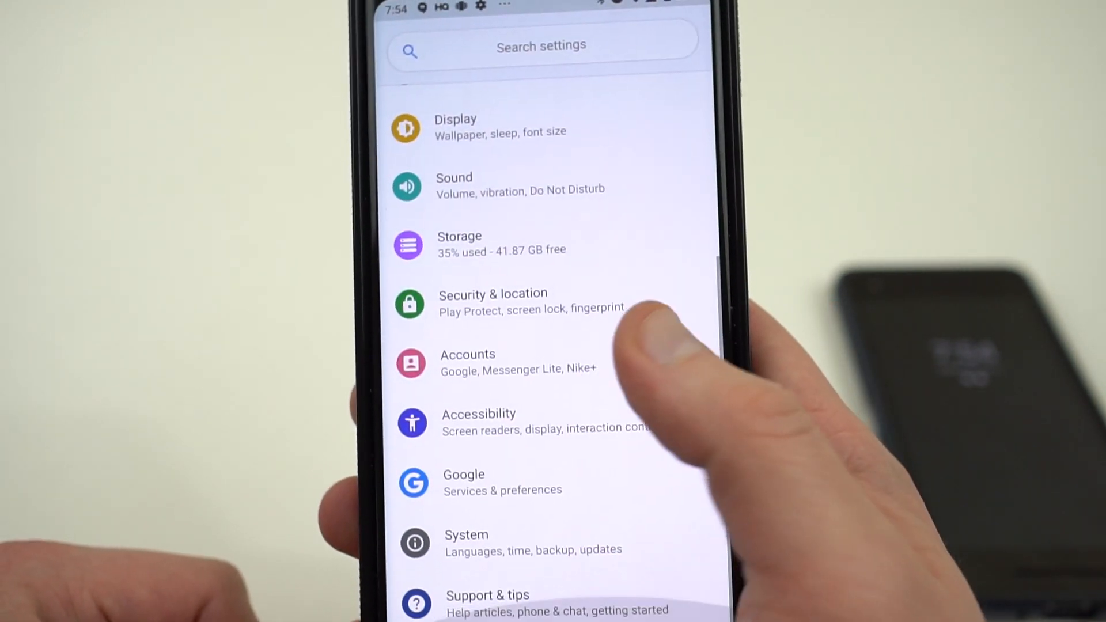
# - Scroll through the redesigned colourful Settings categories and back up, comparing with the Android 8 phone
pyautogui.scroll(-3)
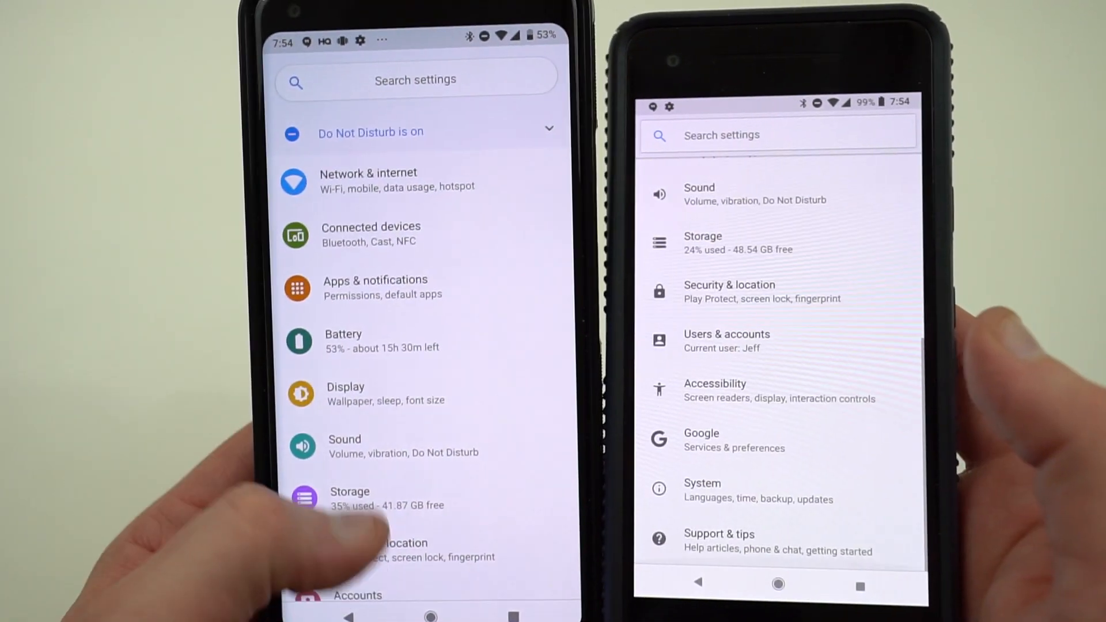
pyautogui.scroll(-3)
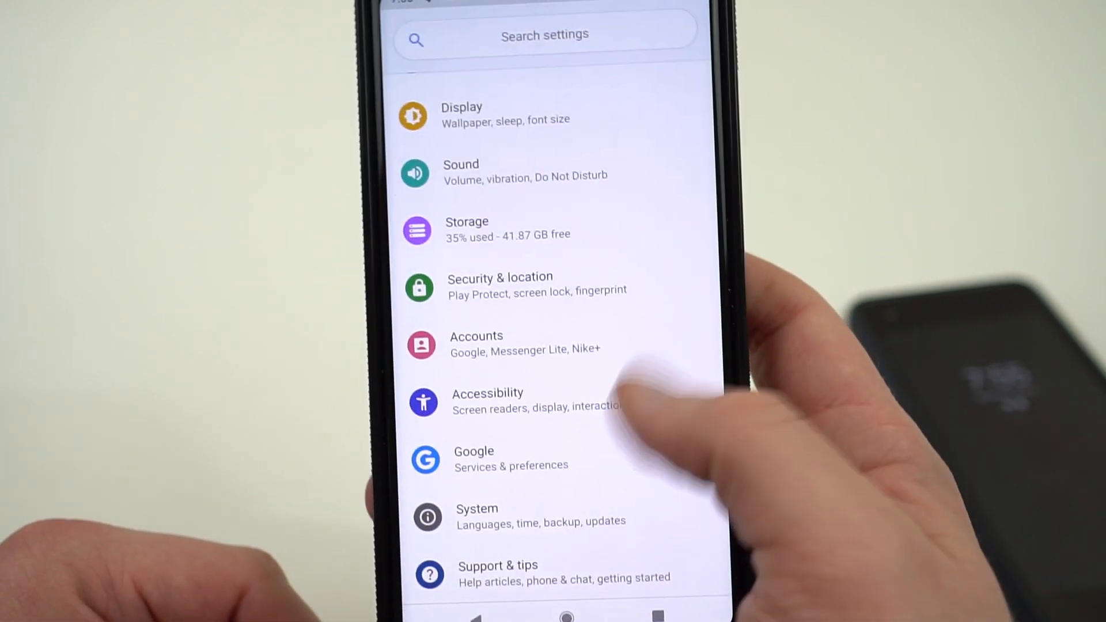
pyautogui.scroll(-3)
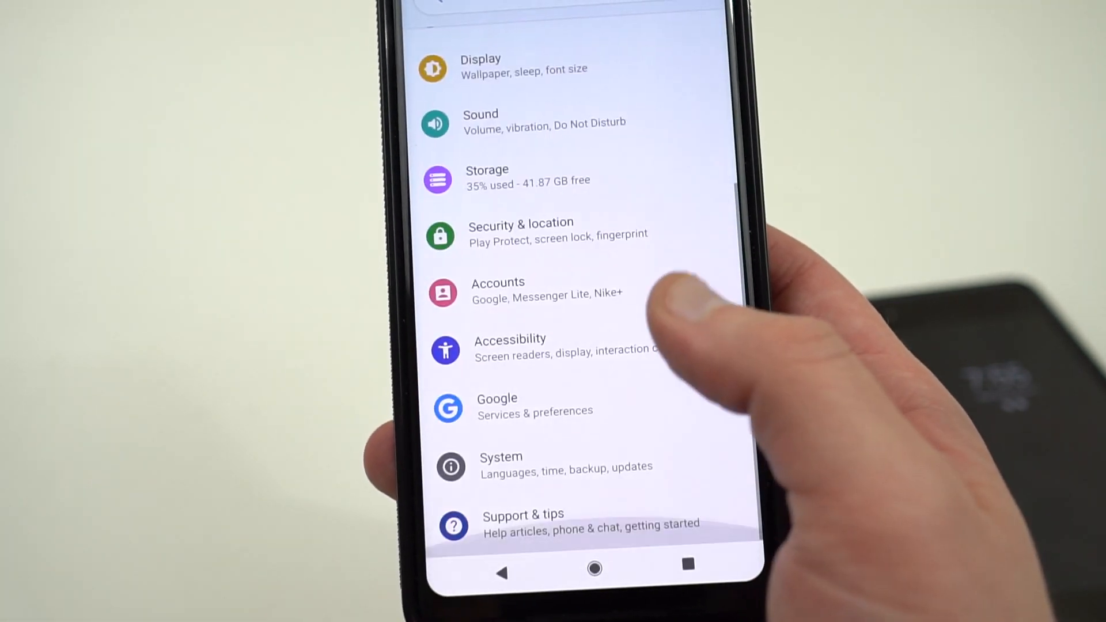
pyautogui.scroll(3)
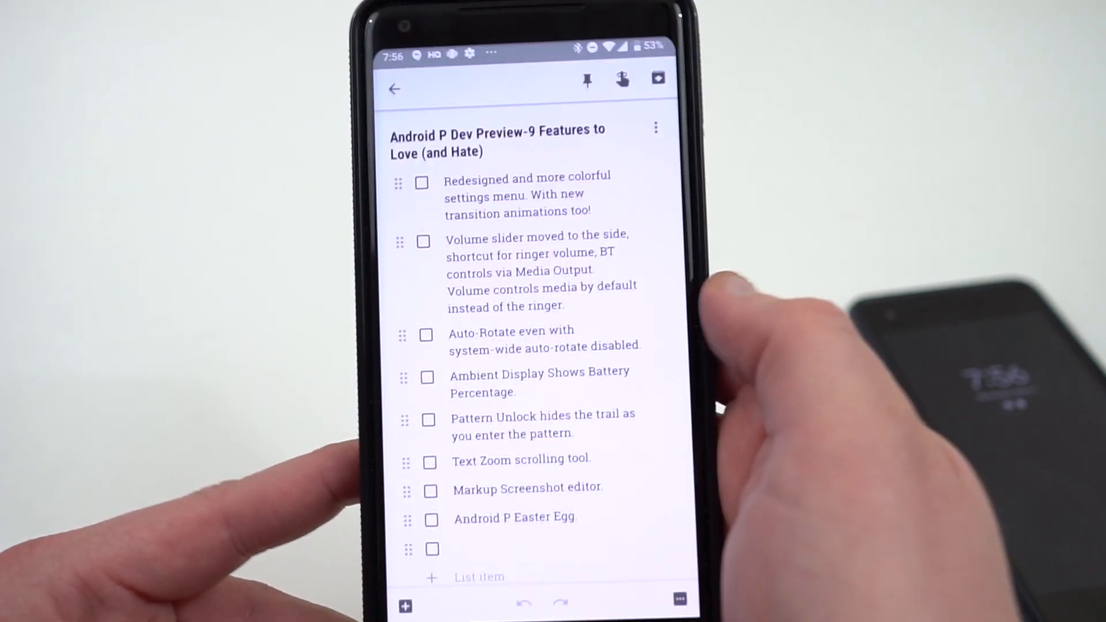
# - Show the Media output panel listing Bluetooth devices with Audi MMI 5037 connected
pyautogui.click(422, 182)
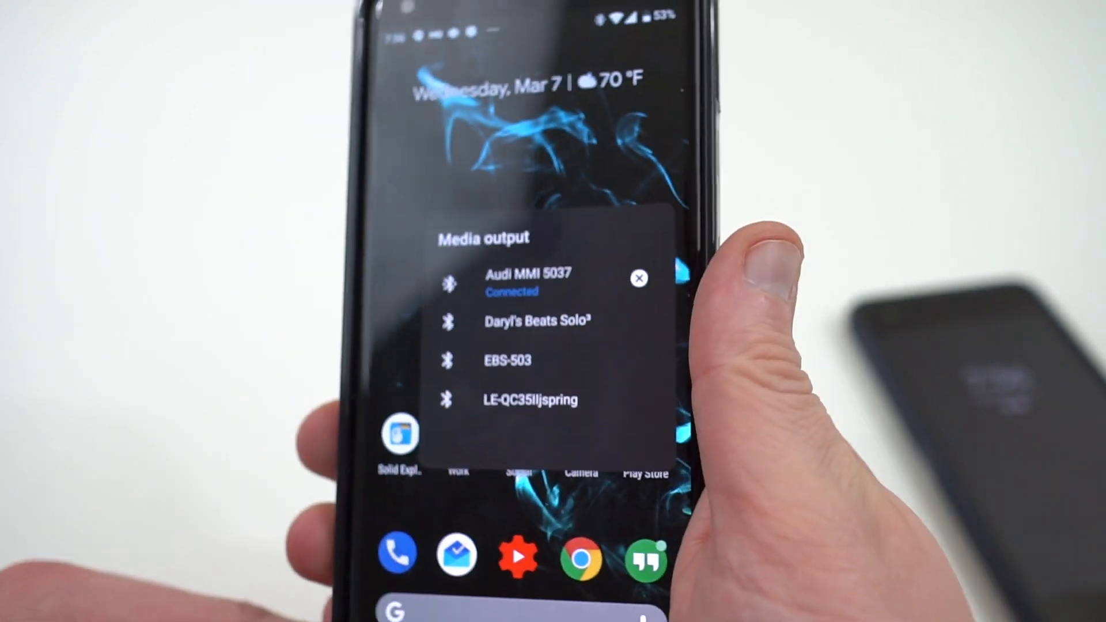
pyautogui.click(638, 277)
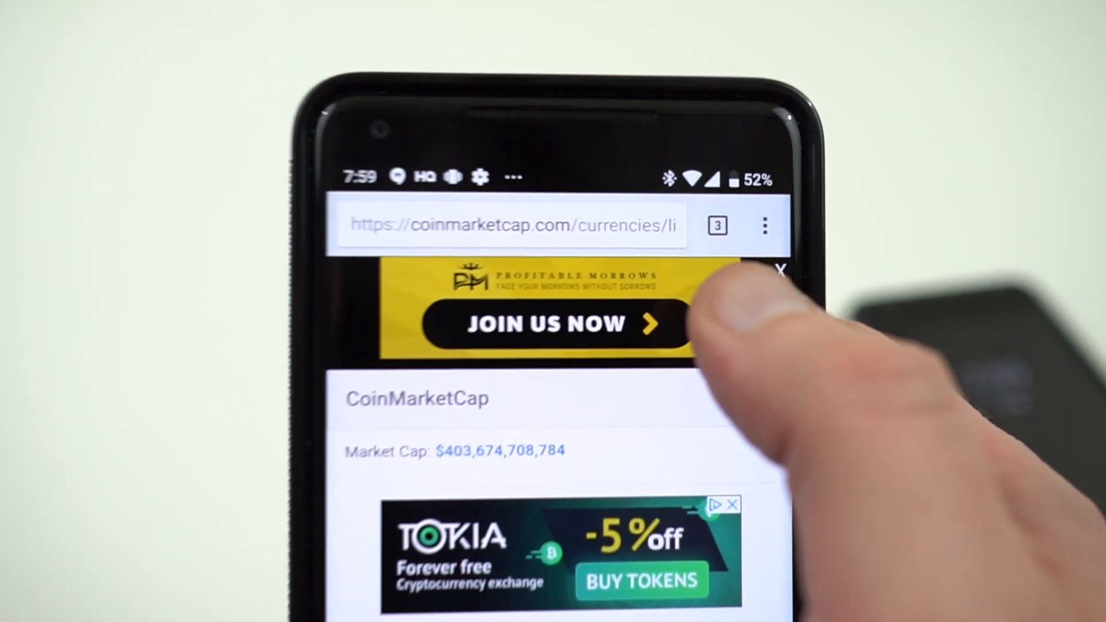
# - Load coinmarketcap.com/currencies in Chrome showing the total market cap
pyautogui.click(509, 224)
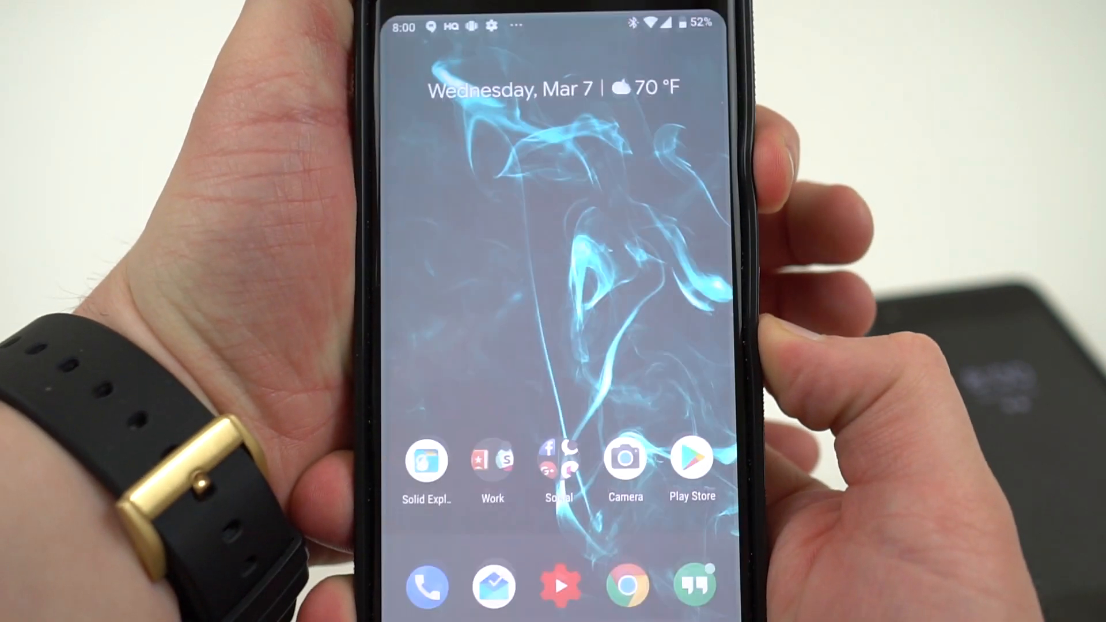
# - Screenshot the home screen, send it to Markup for editing, and allow its file-access request
pyautogui.press('screenshot')
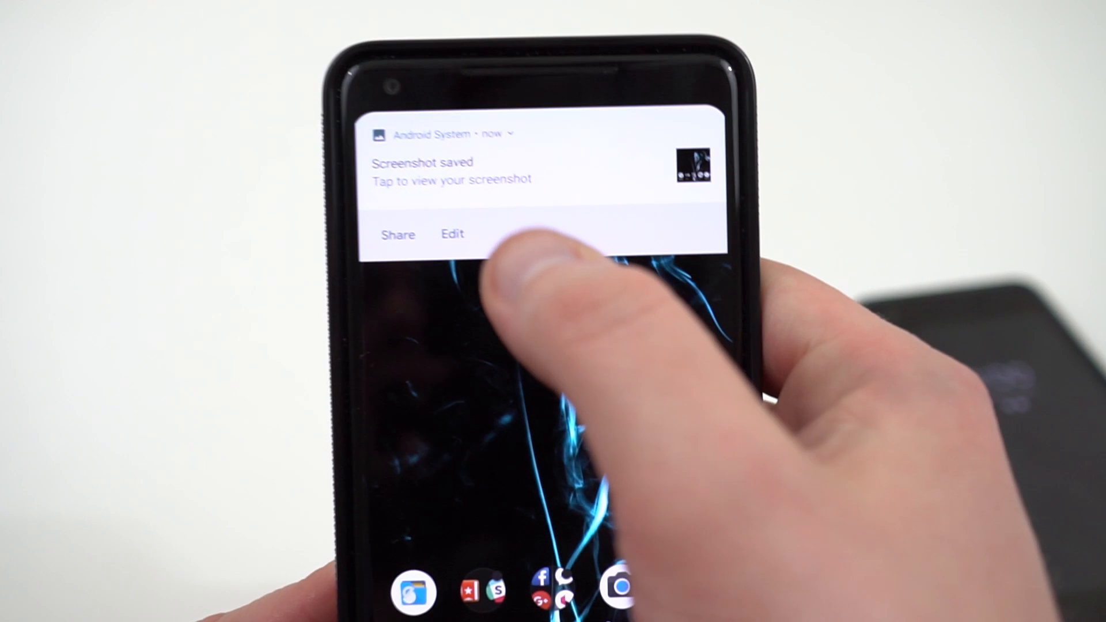
pyautogui.click(452, 234)
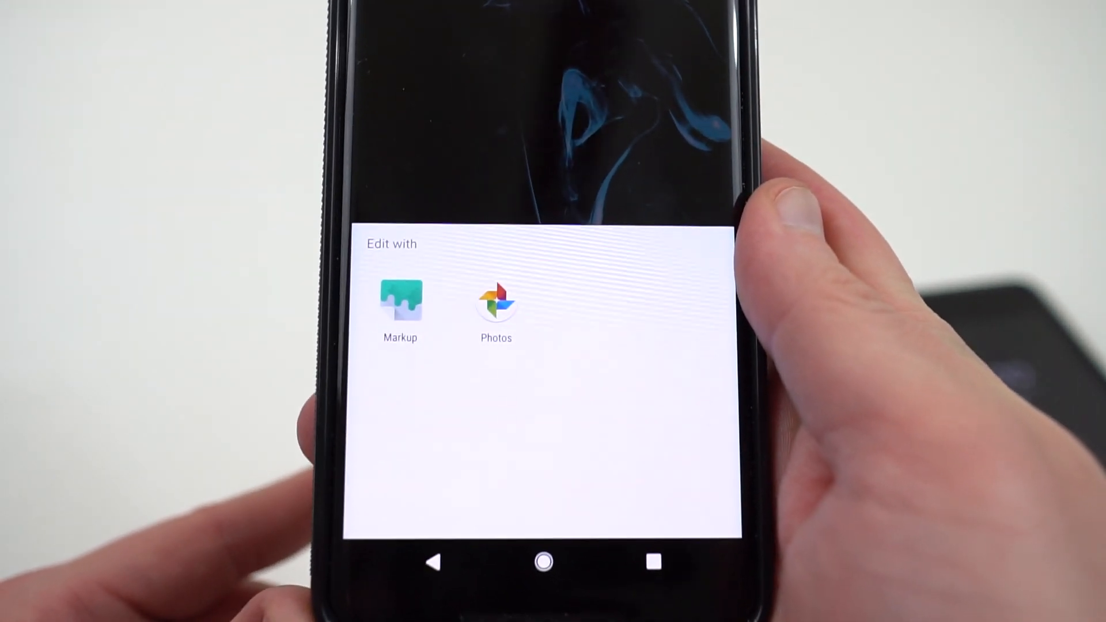
pyautogui.click(400, 303)
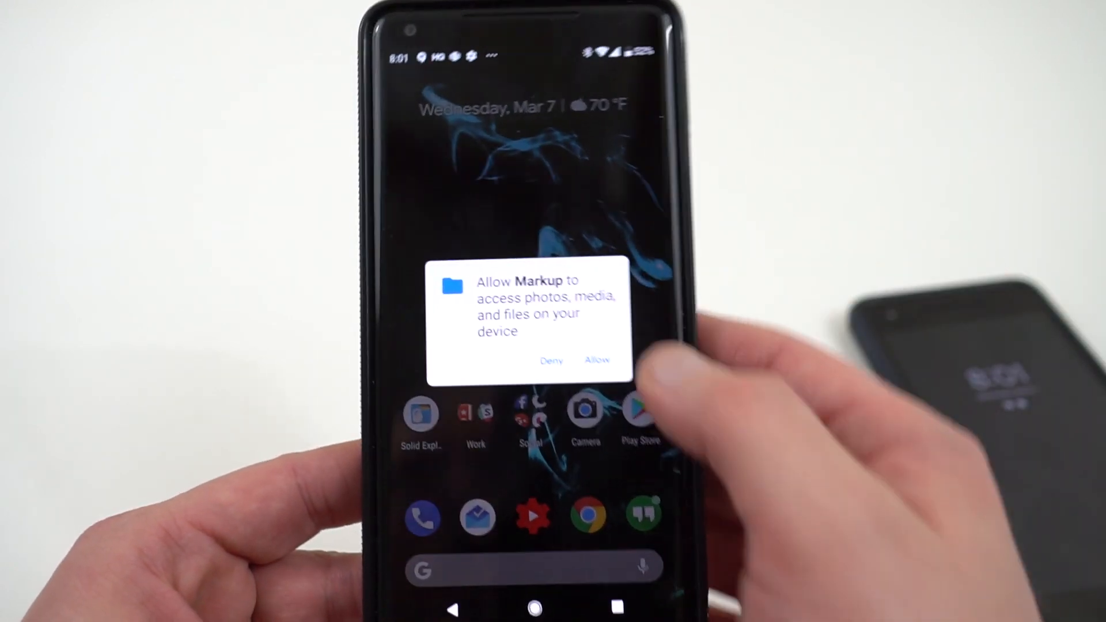
pyautogui.click(597, 360)
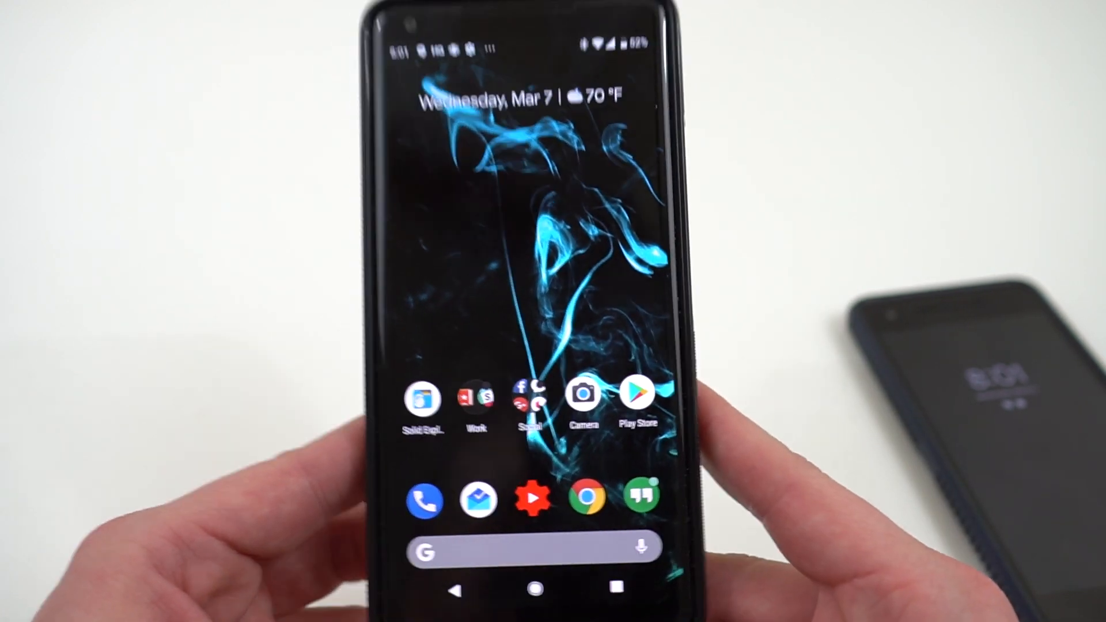